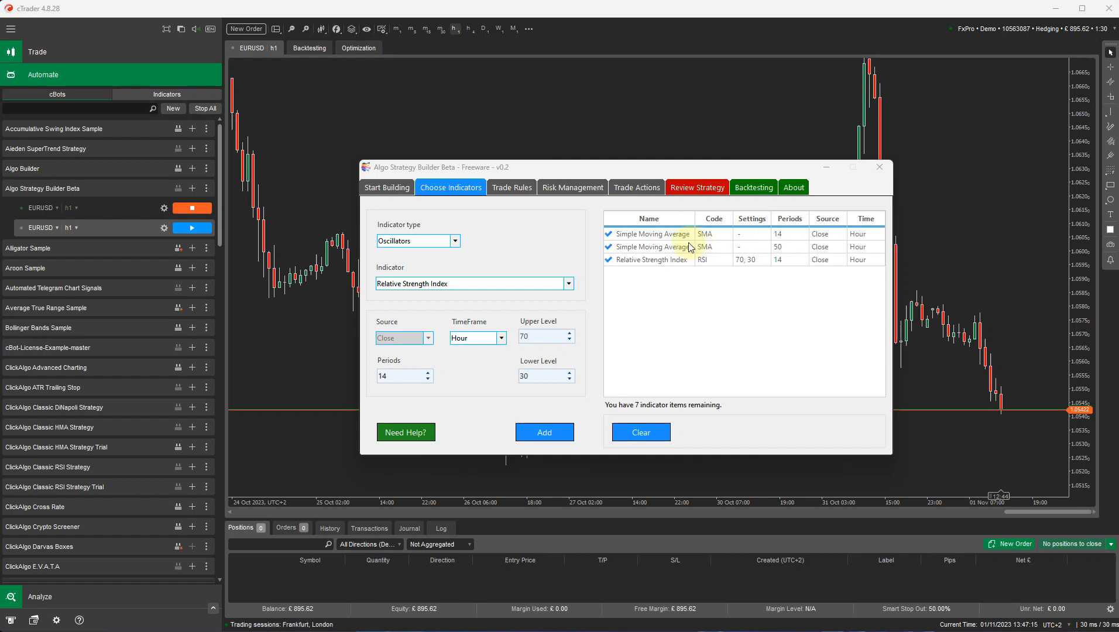
pyautogui.moveTo(685, 235)
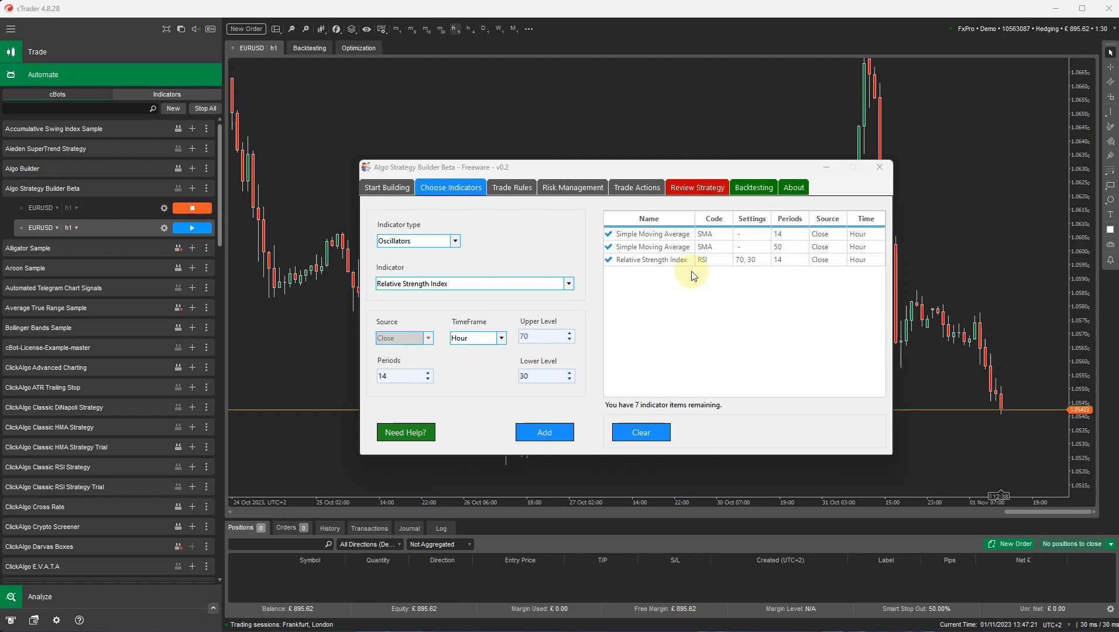
pyautogui.moveTo(809, 273)
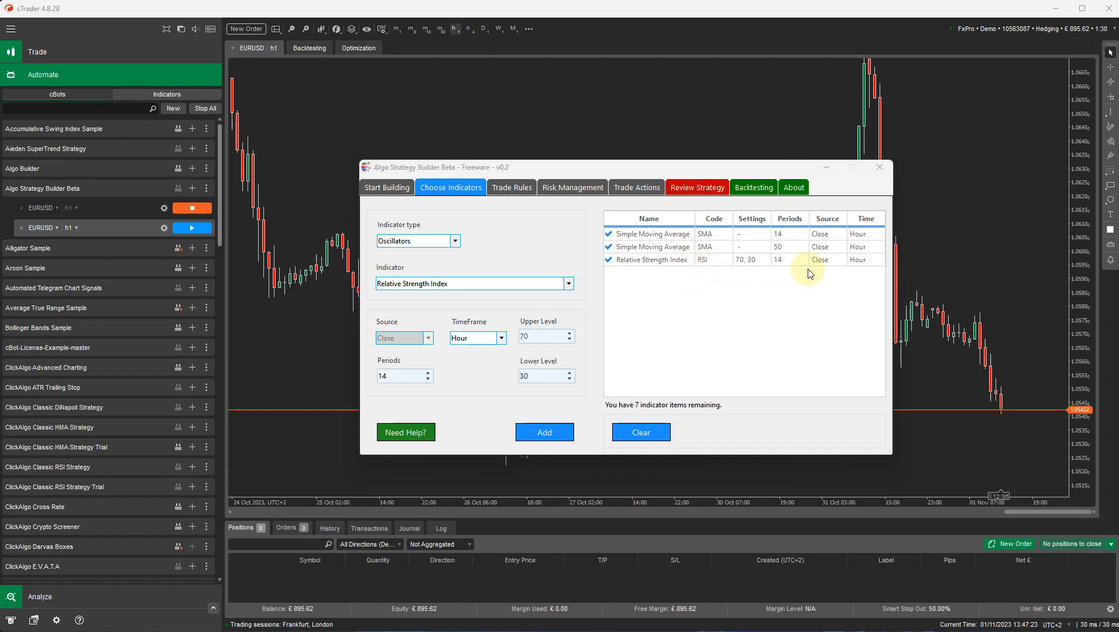
pyautogui.moveTo(749, 277)
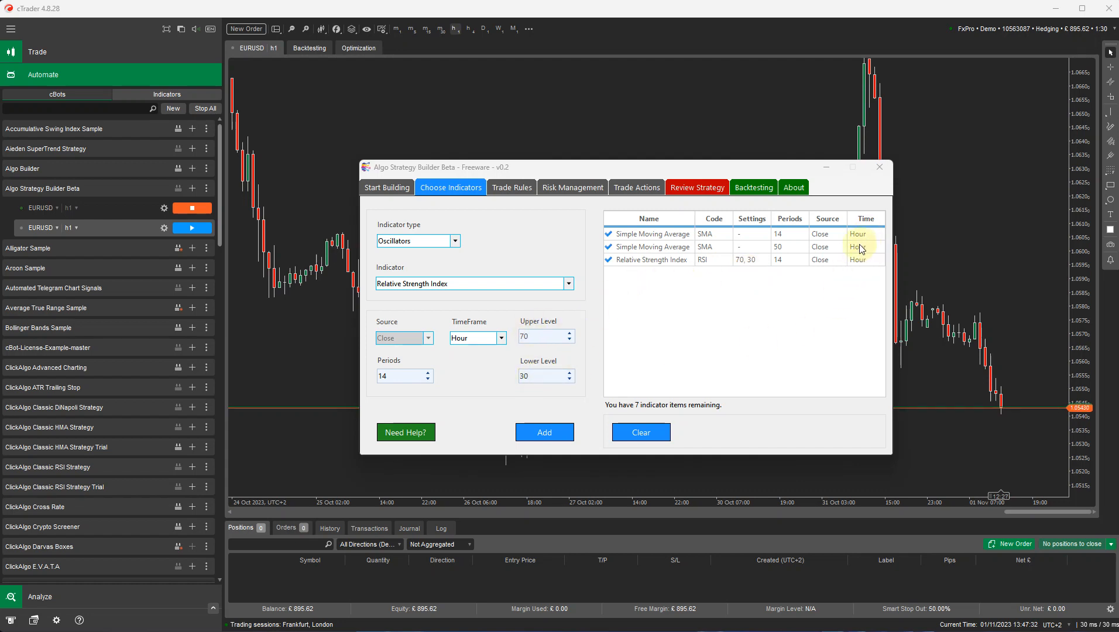
# Add a bullish rule: SMA 14 Hour Crossed Above SMA 50 Hour.
pyautogui.click(511, 186)
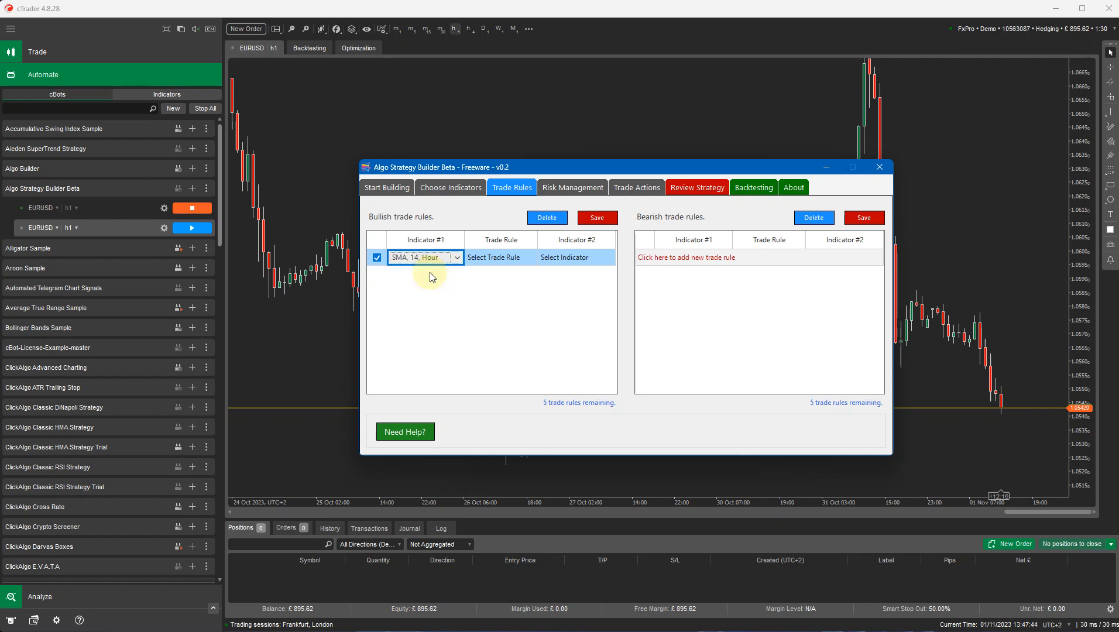
pyautogui.click(501, 256)
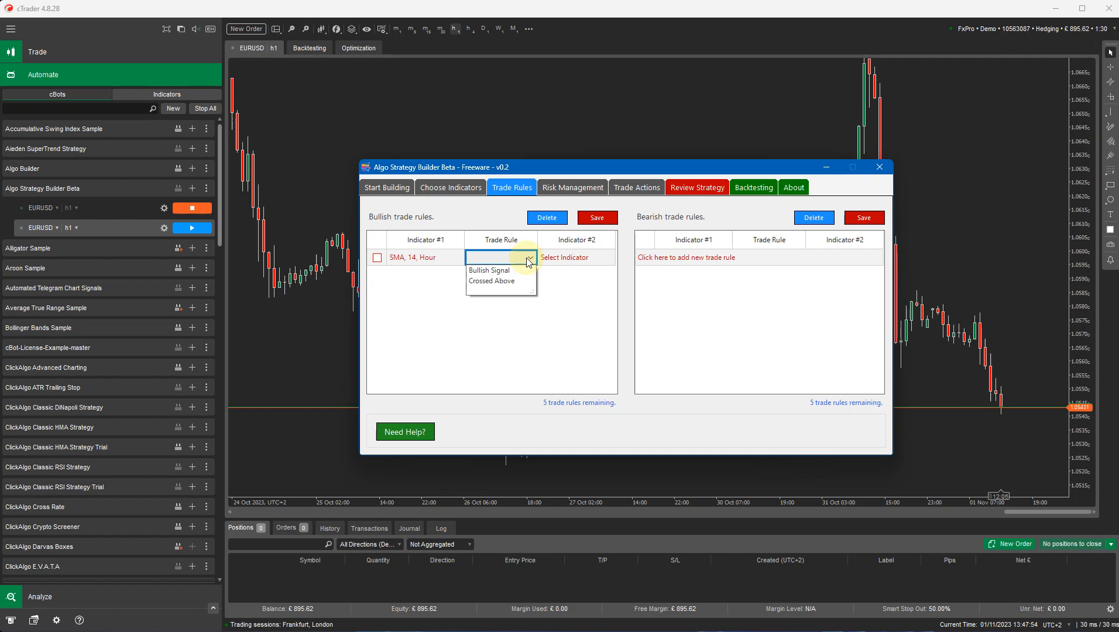
pyautogui.moveTo(517, 280)
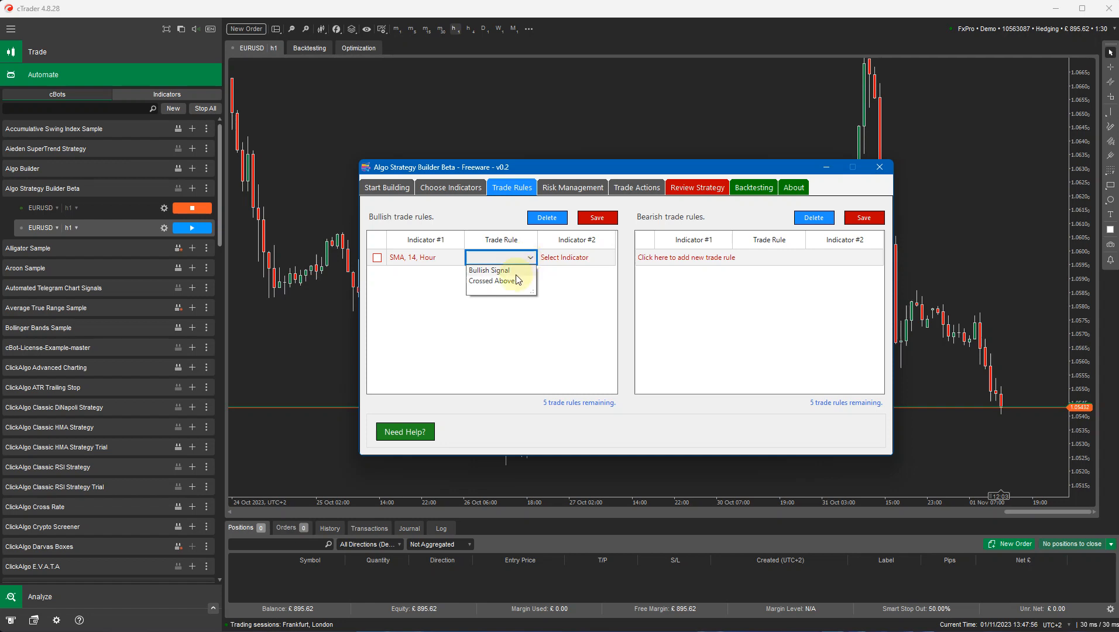
pyautogui.click(495, 280)
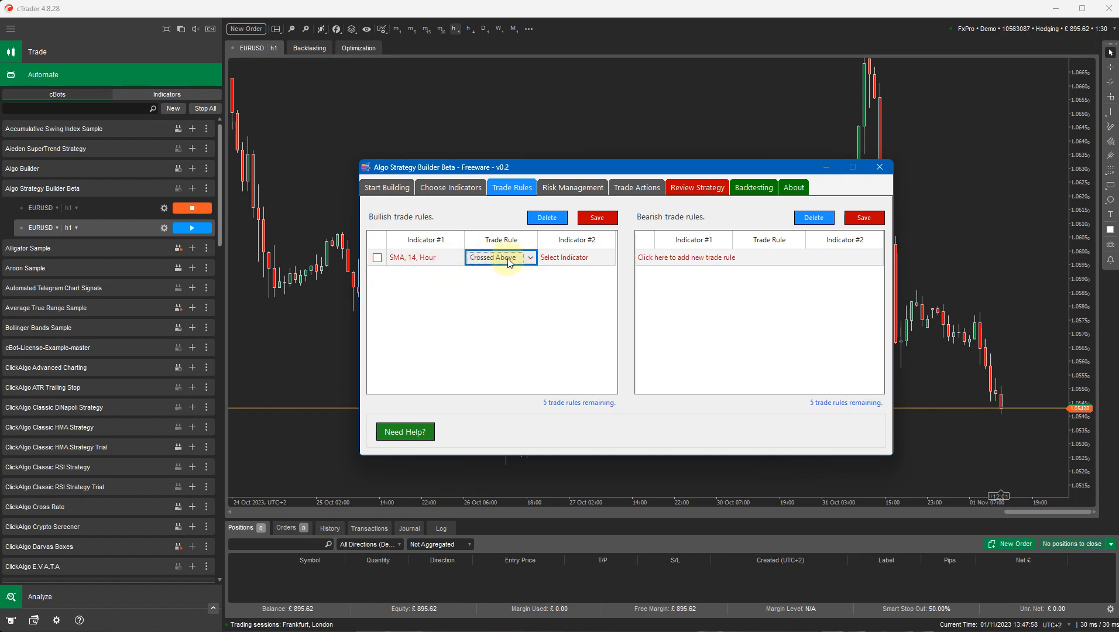
pyautogui.click(575, 257)
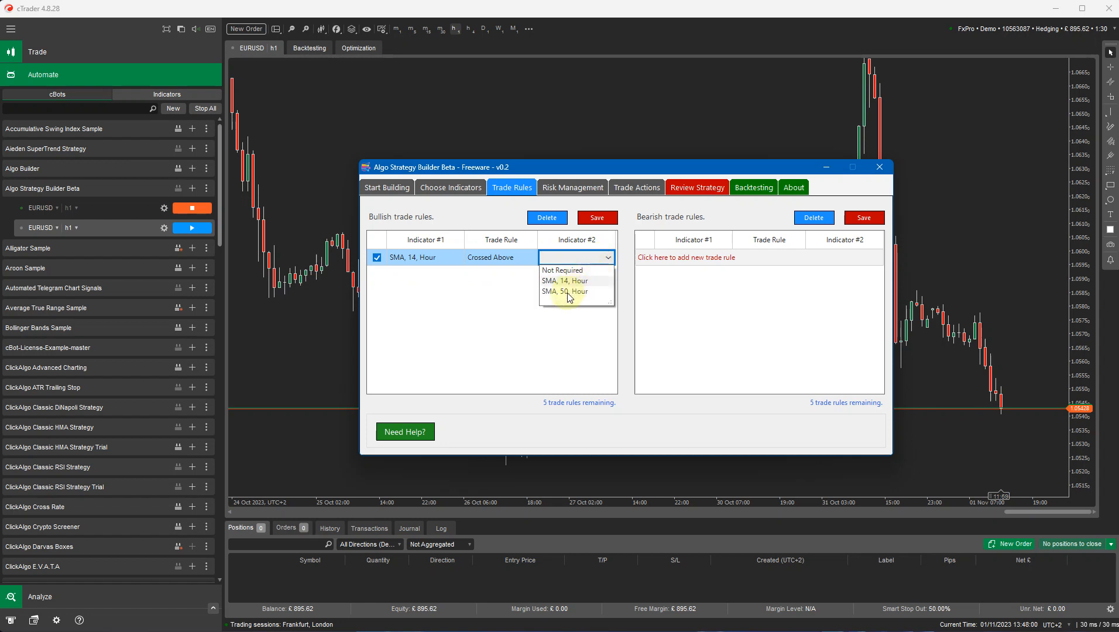
pyautogui.click(563, 291)
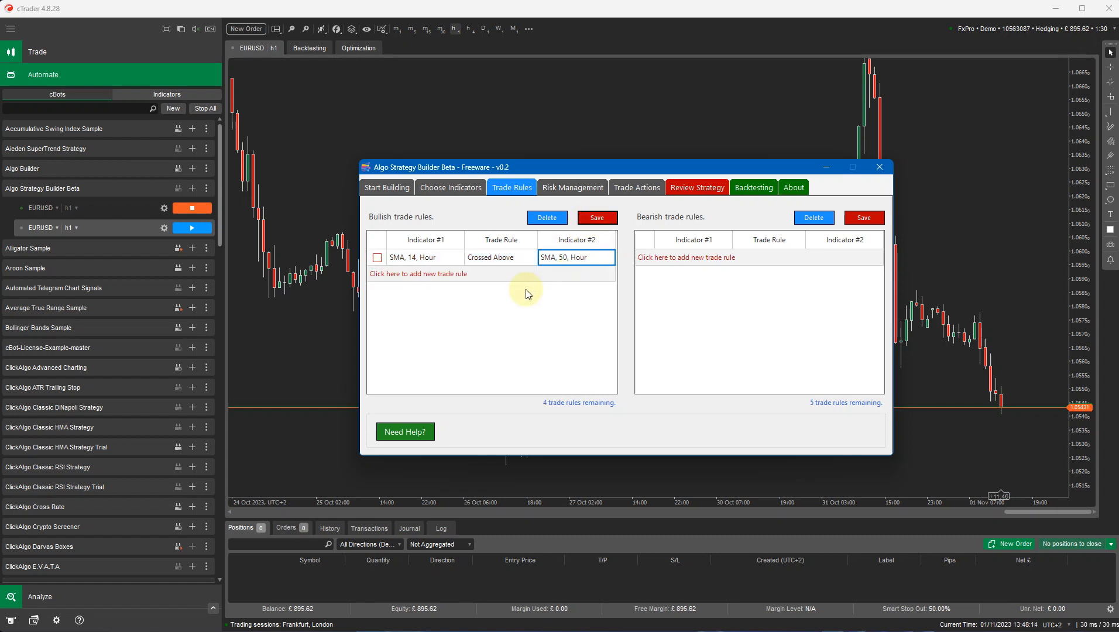
# Add a second bullish rule using RSI 14 with Bullish Signal, then view chosen indicators.
pyautogui.click(418, 273)
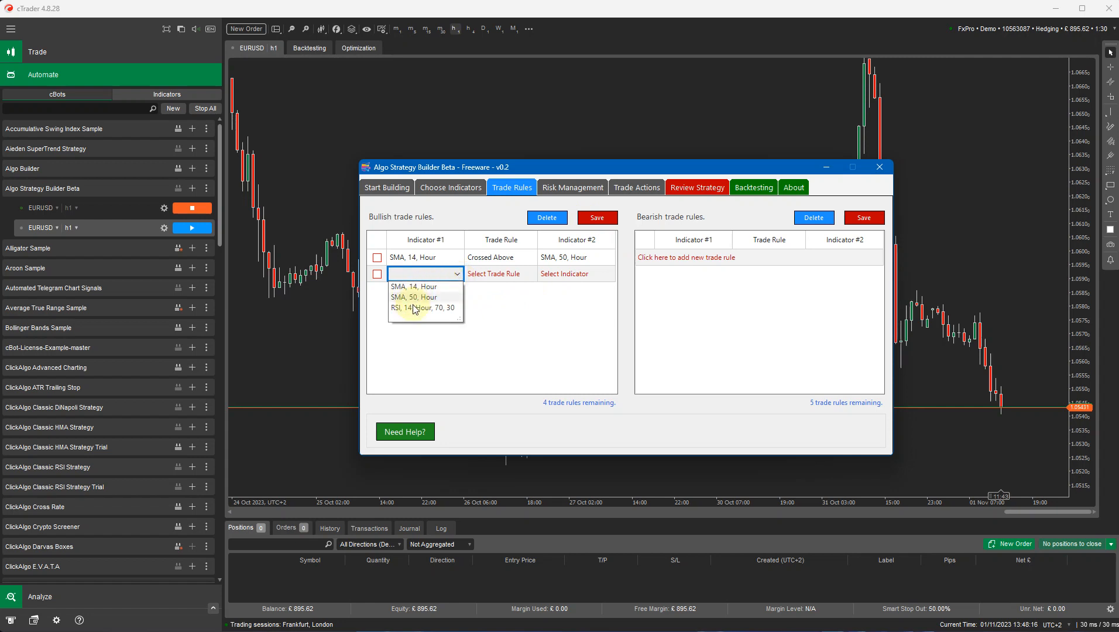
pyautogui.click(420, 307)
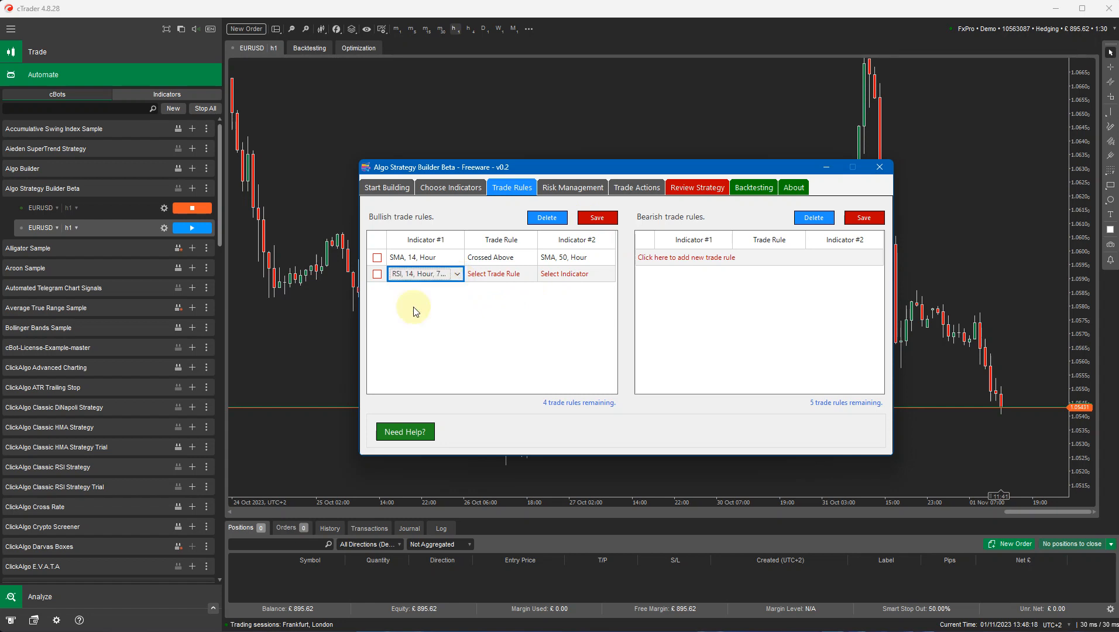
pyautogui.click(499, 273)
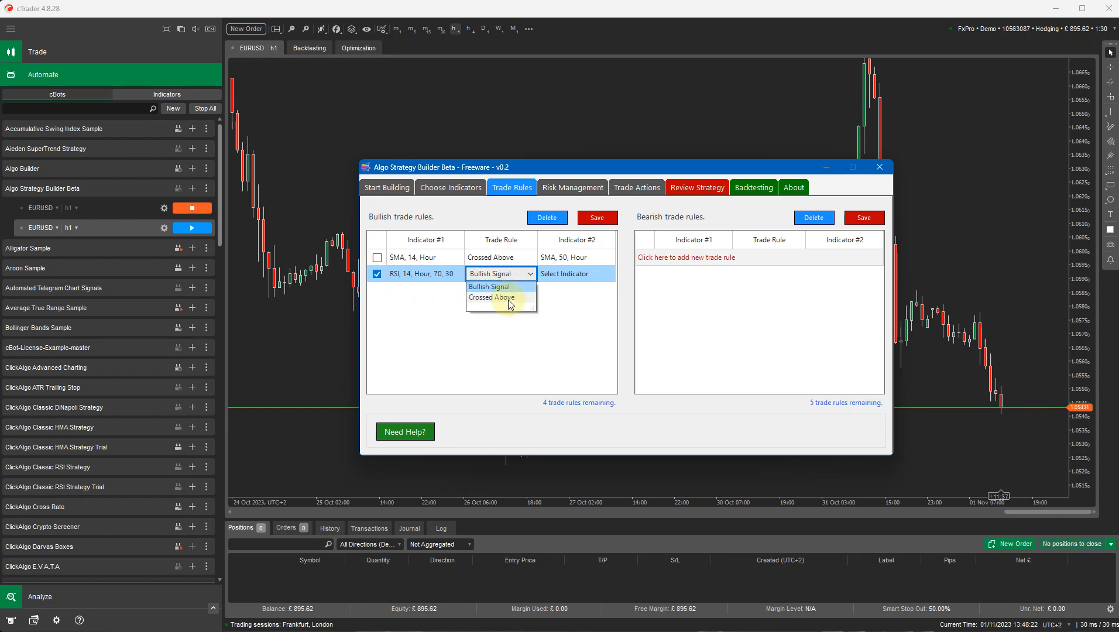
pyautogui.click(492, 297)
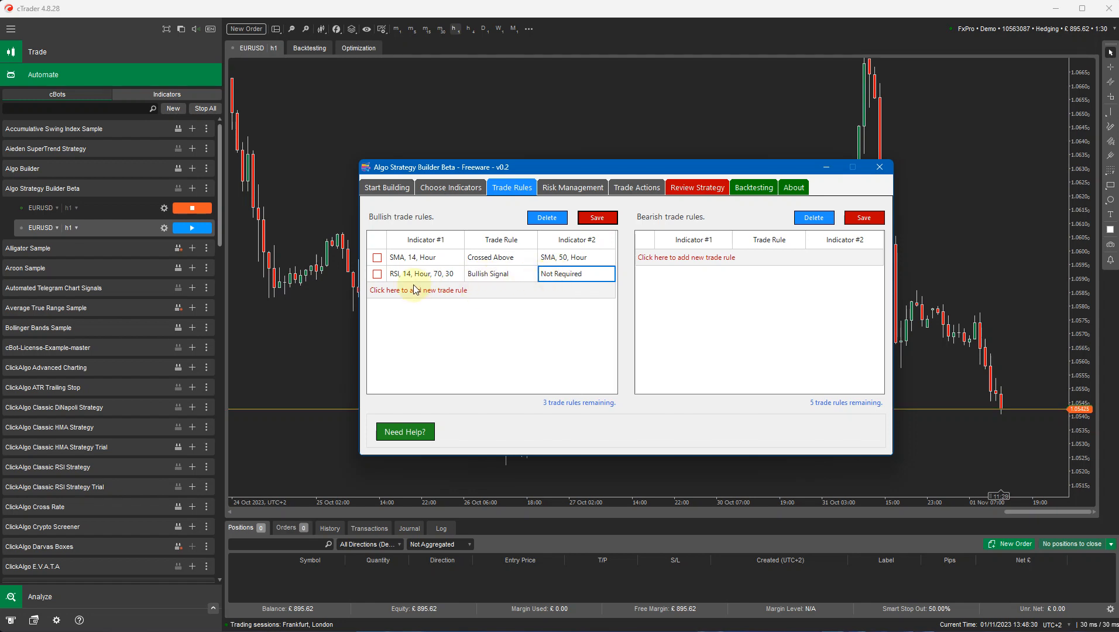
pyautogui.click(450, 186)
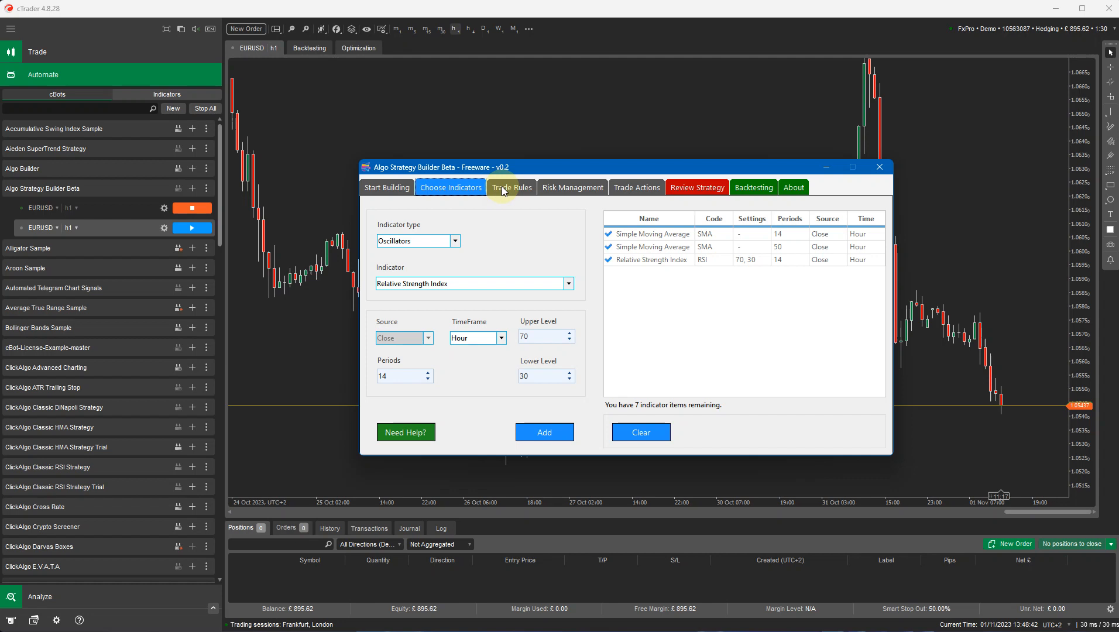
# Return to the Trade Rules tab showing both bullish rules.
pyautogui.click(510, 186)
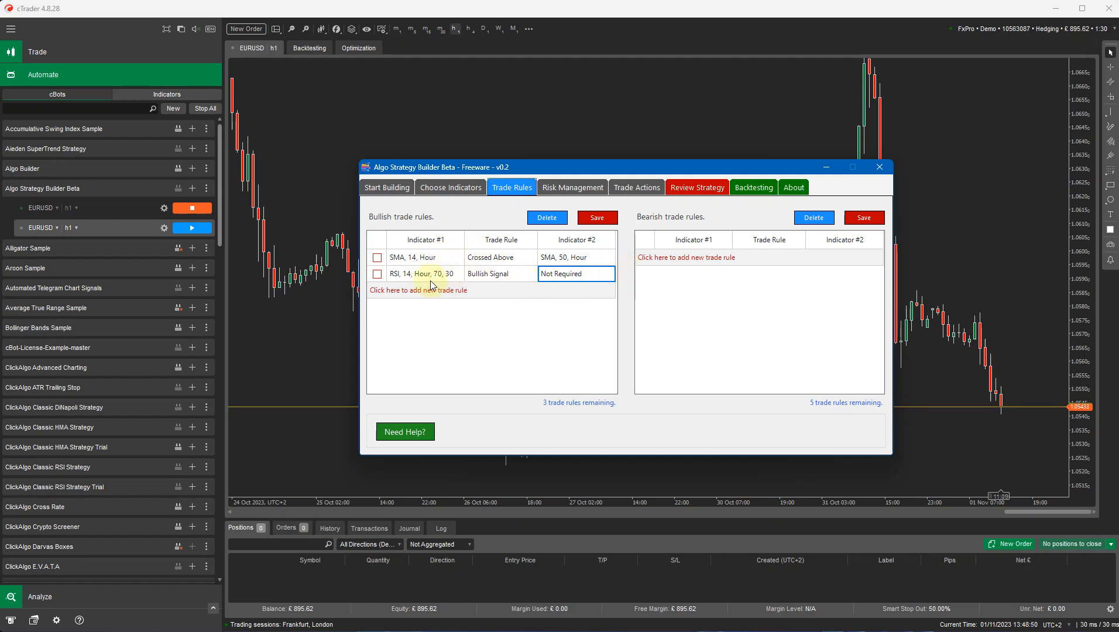
pyautogui.moveTo(669, 258)
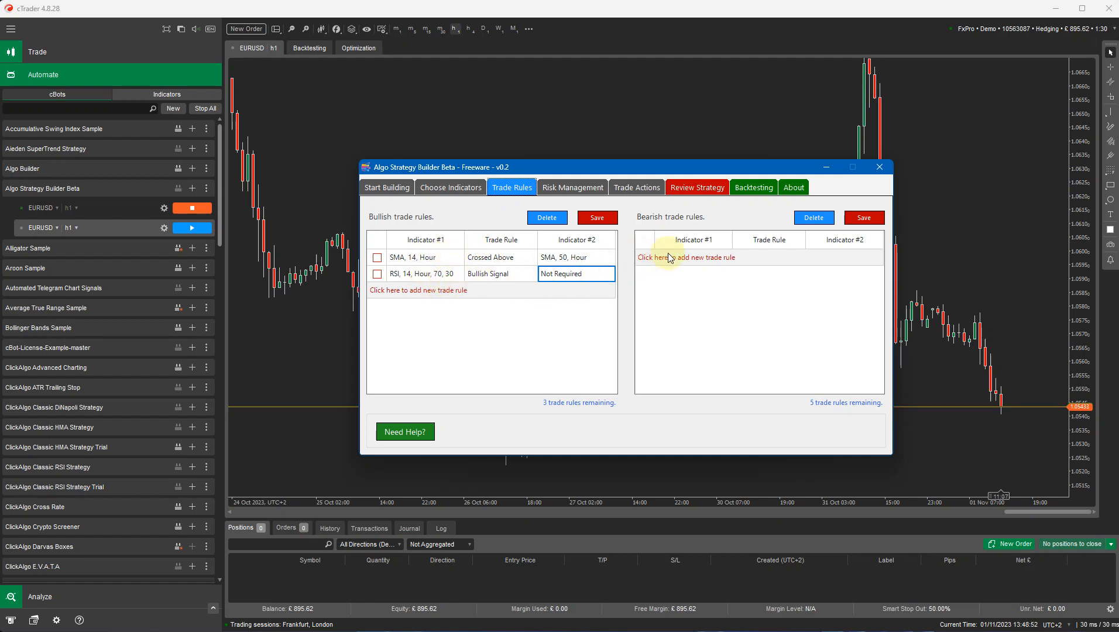
# Add bearish rules: SMA 14 Hour Crossed Below SMA 50, and RSI 14 Bearish Signal.
pyautogui.click(686, 257)
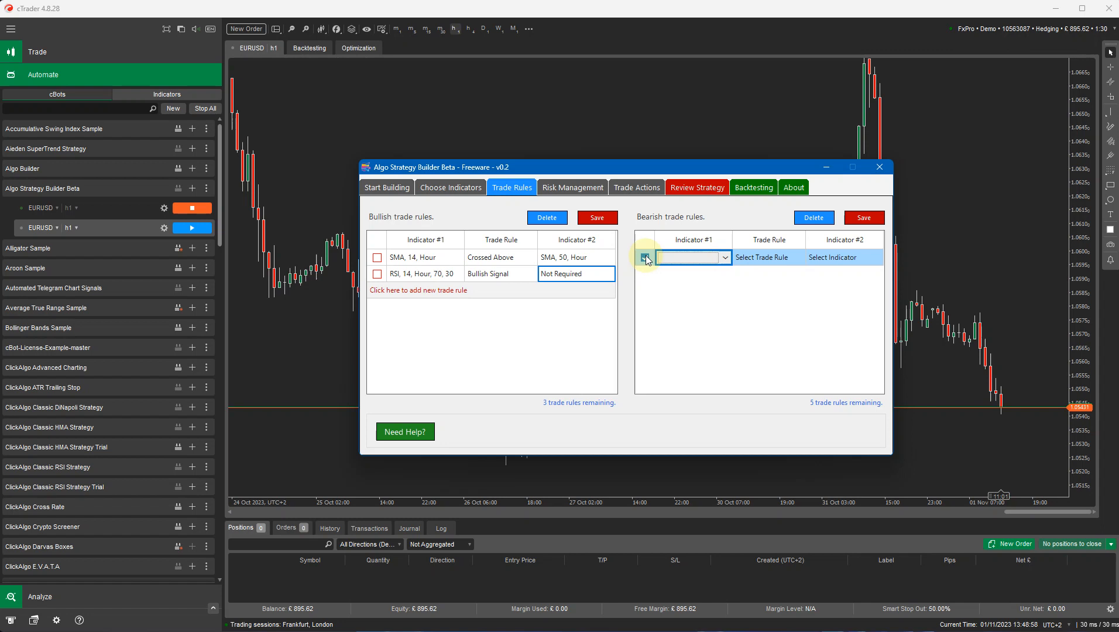
pyautogui.click(644, 257)
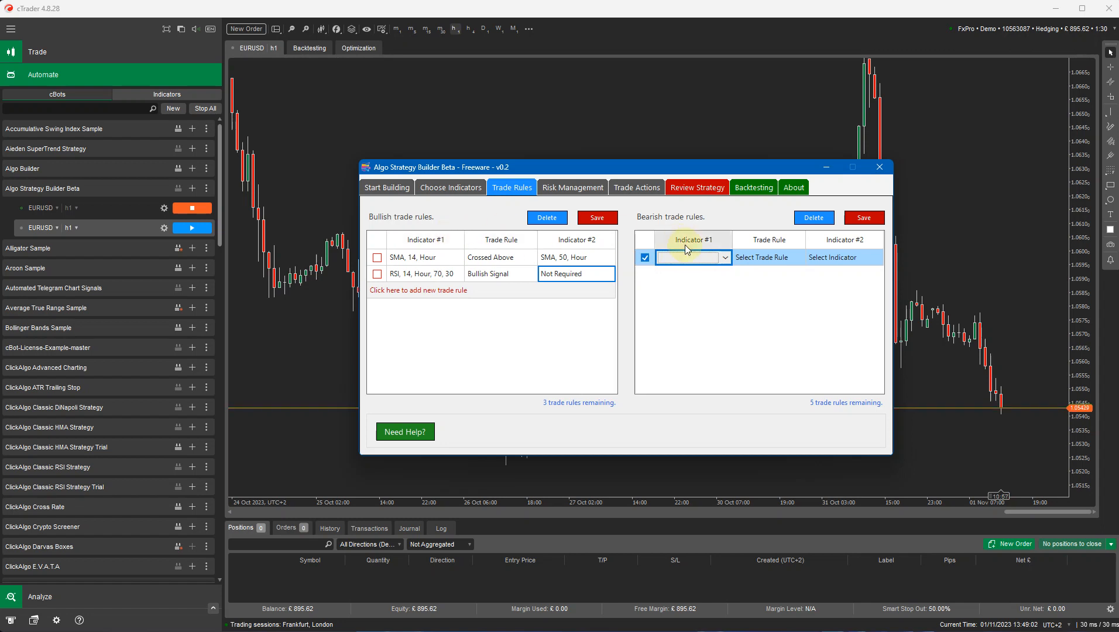
pyautogui.click(690, 257)
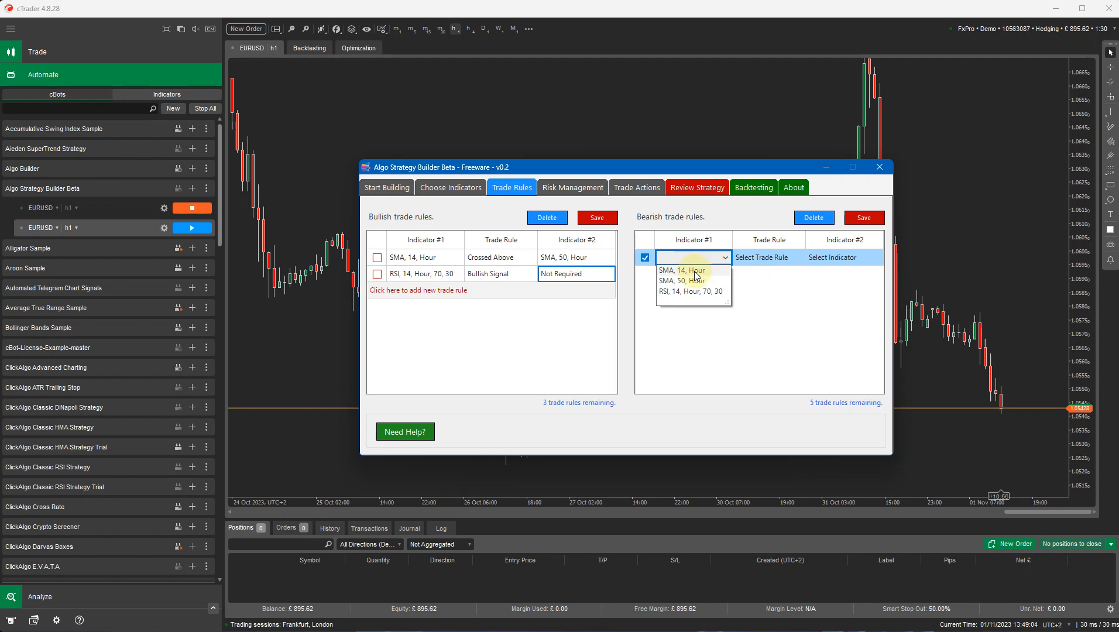
pyautogui.click(680, 270)
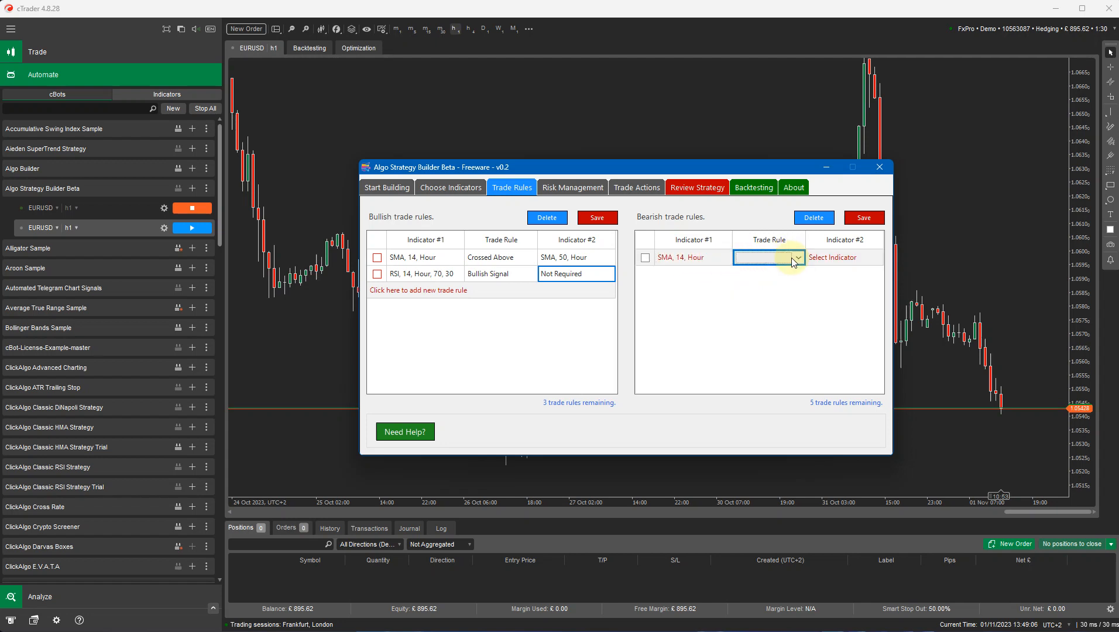
pyautogui.click(797, 257)
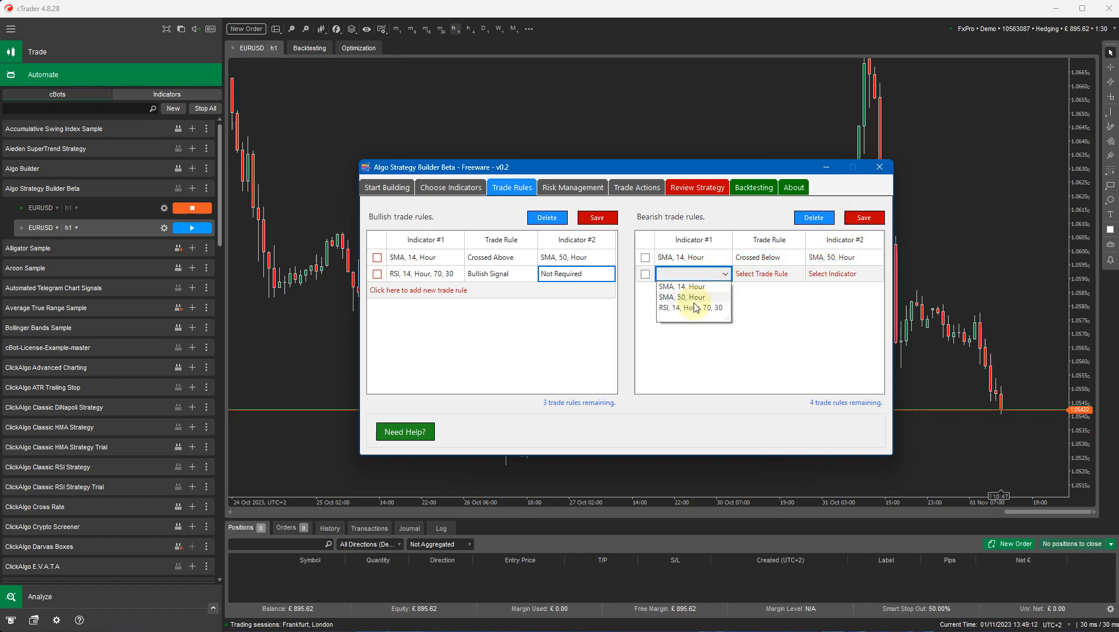
pyautogui.click(689, 308)
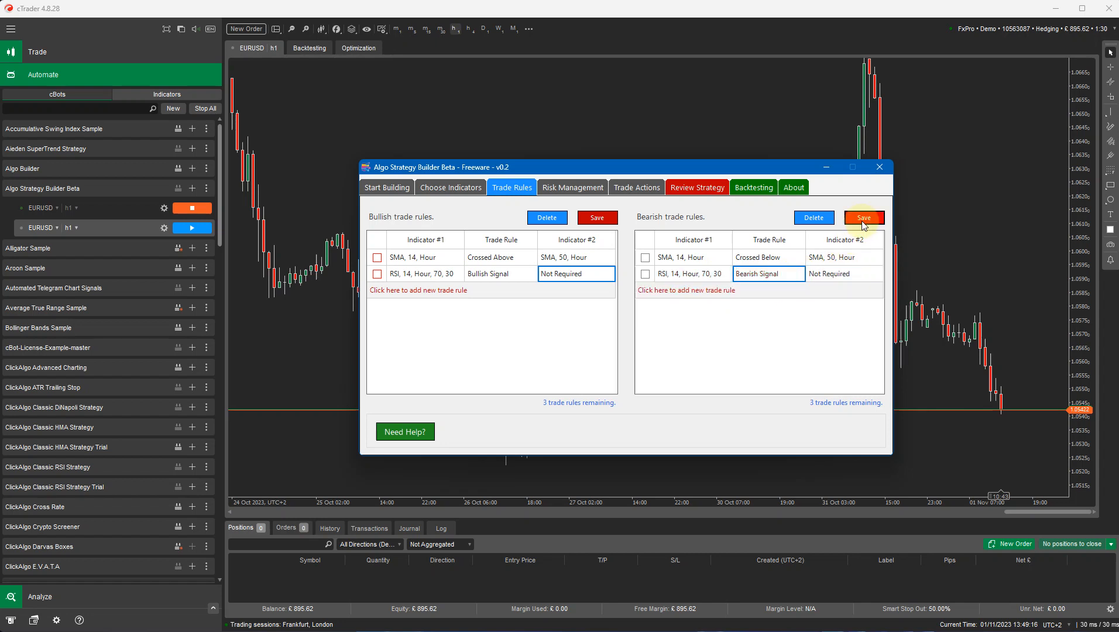
pyautogui.moveTo(676, 315)
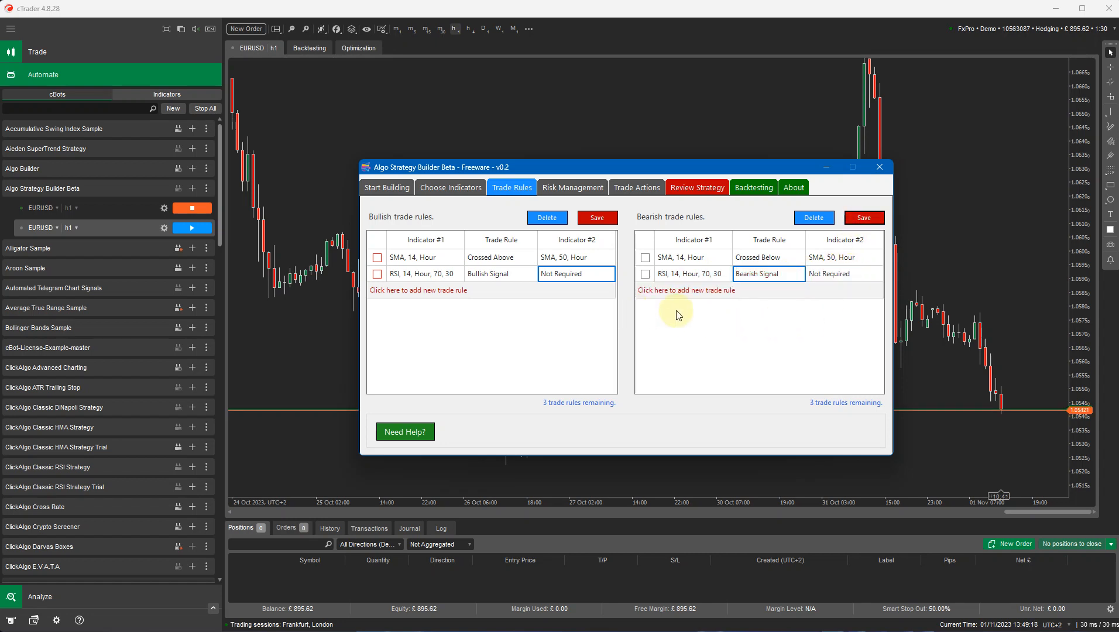